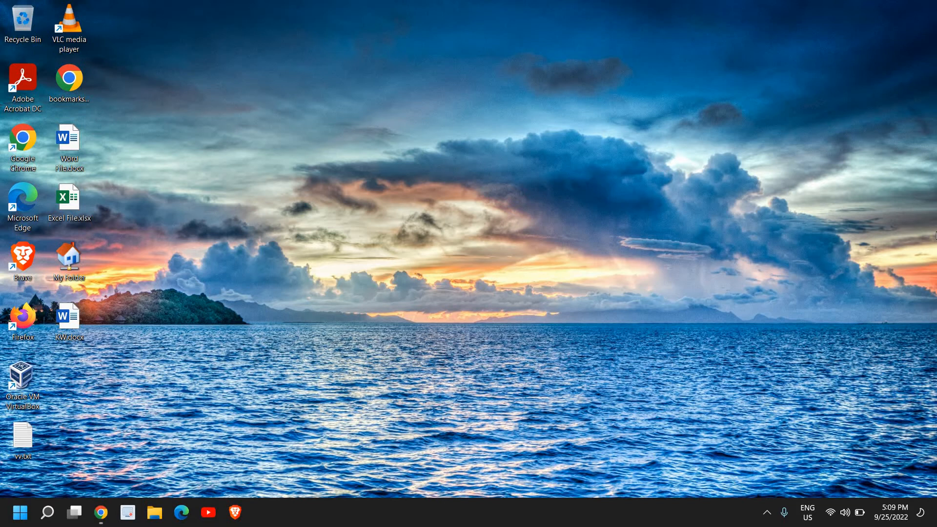
pyautogui.moveTo(591, 404)
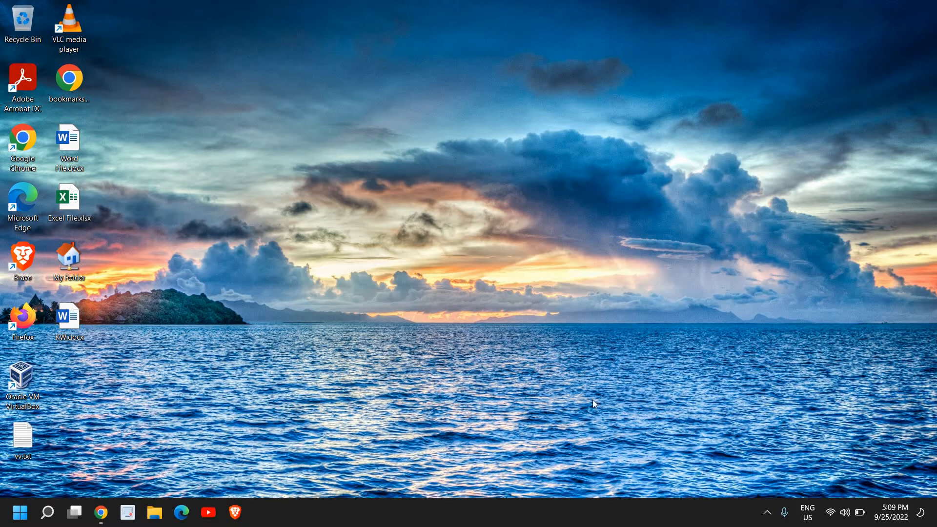
pyautogui.moveTo(47, 511)
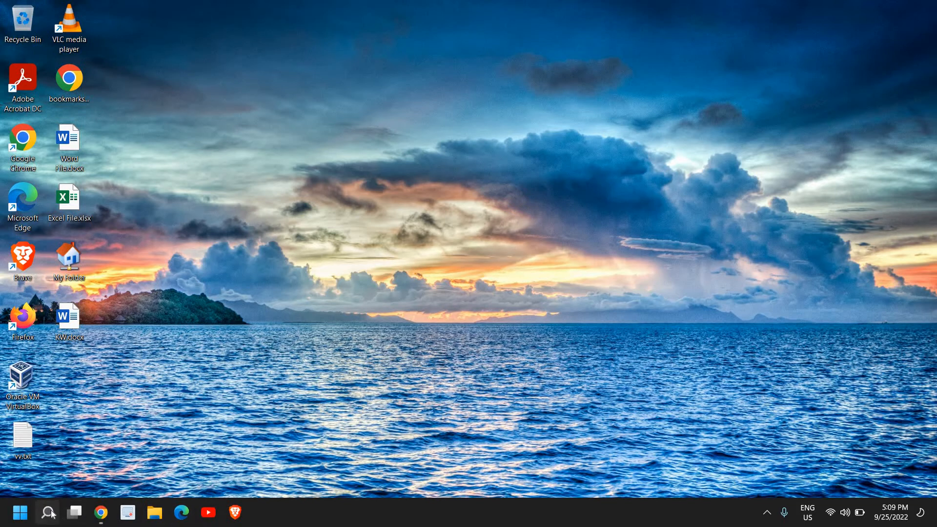
# - Open File Explorer maximized on This PC and select the Windows (C:) drive
pyautogui.click(47, 512)
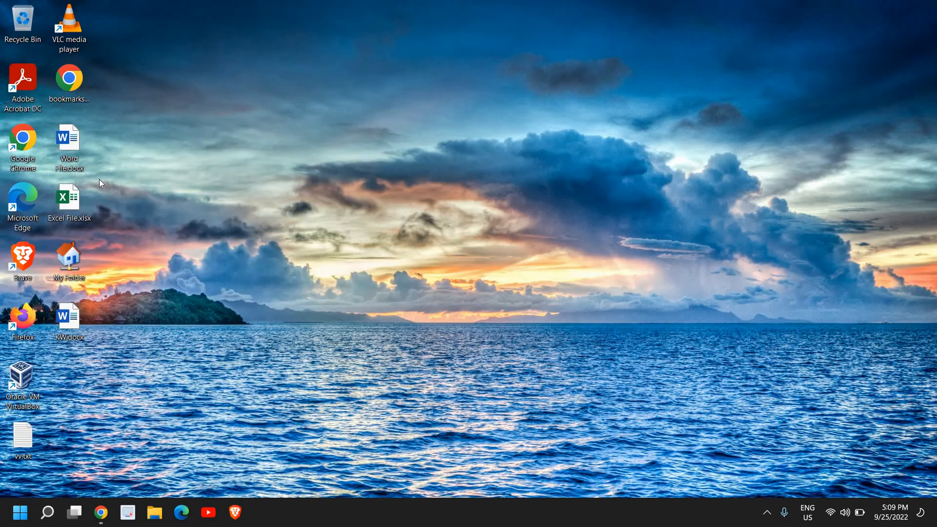
pyautogui.click(154, 511)
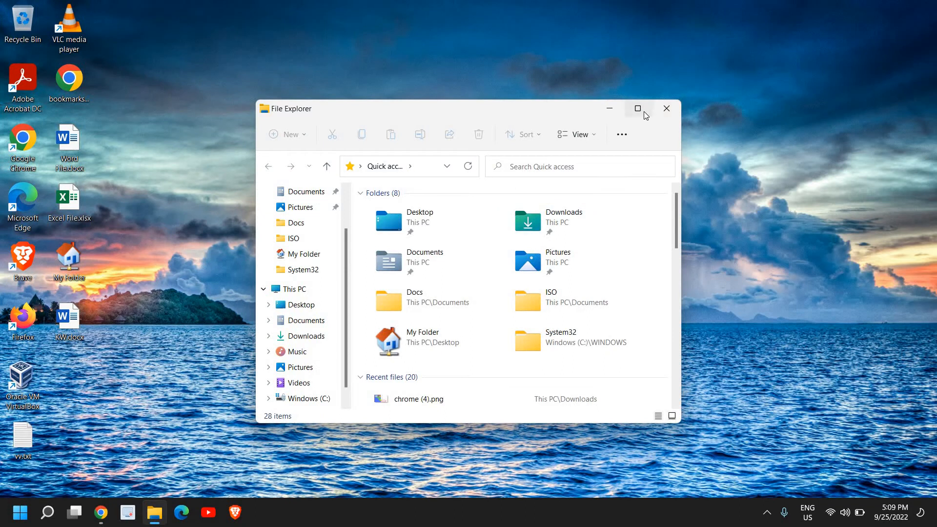
pyautogui.click(637, 109)
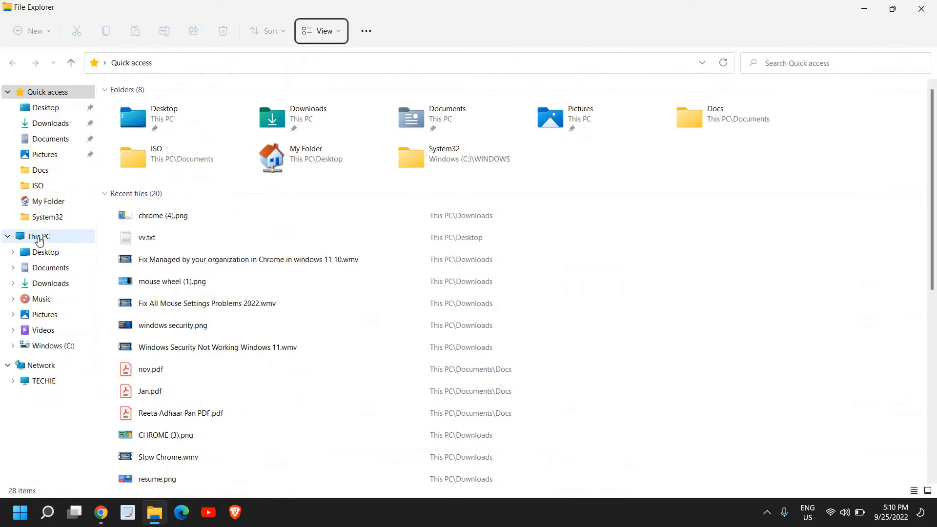
pyautogui.click(38, 236)
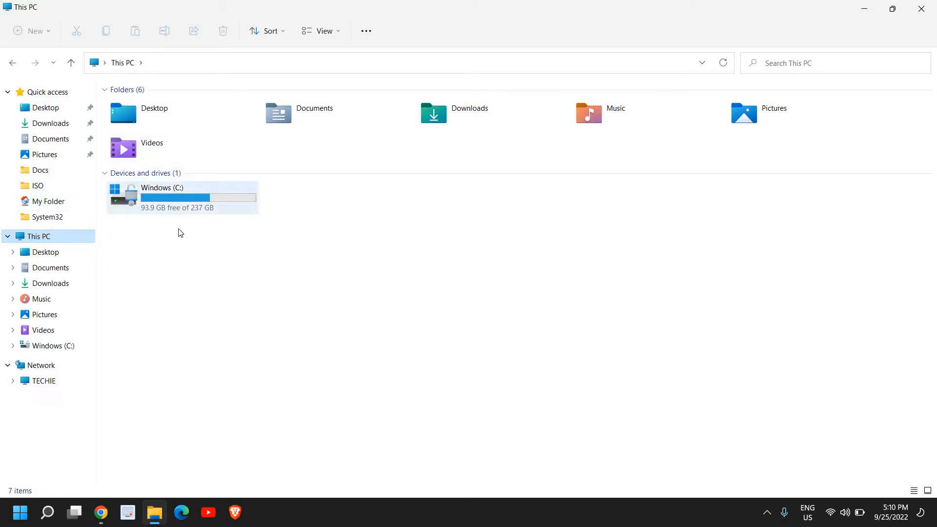
pyautogui.moveTo(267, 183)
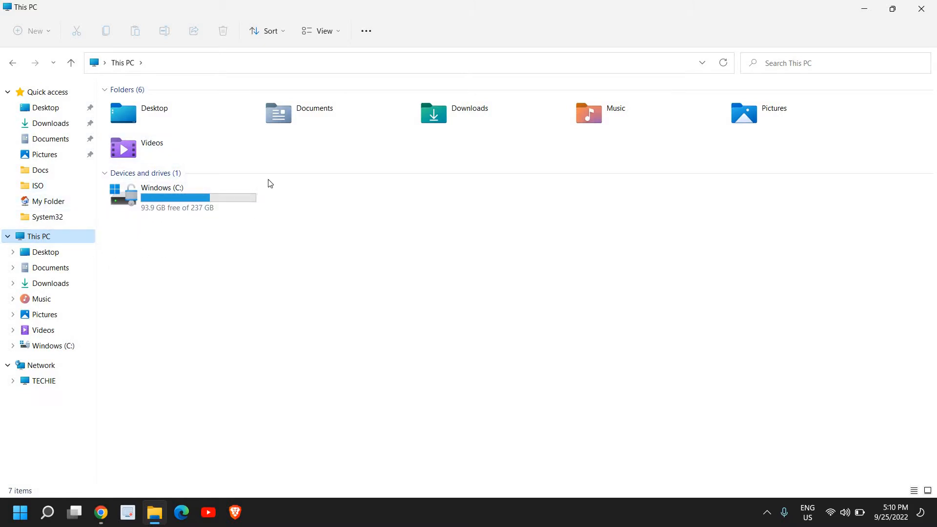
pyautogui.moveTo(155, 207)
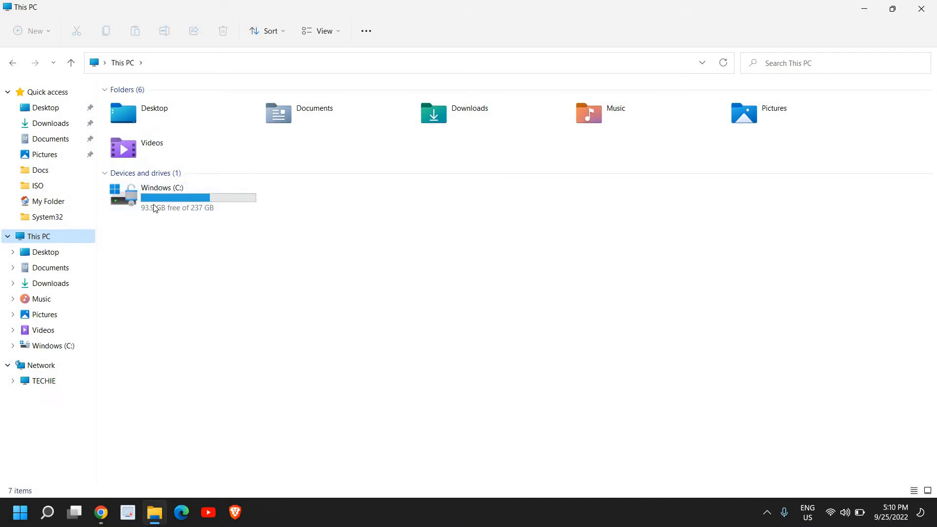
pyautogui.moveTo(484, 221)
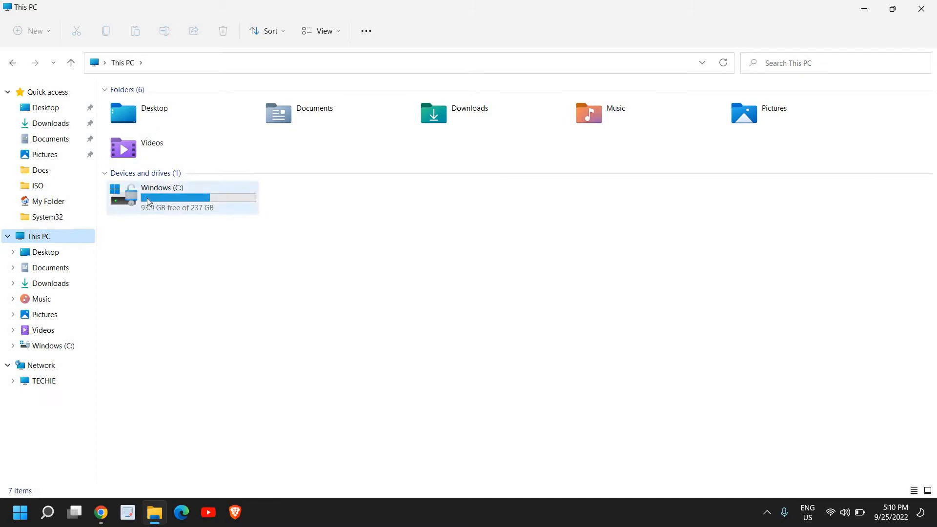
pyautogui.click(182, 197)
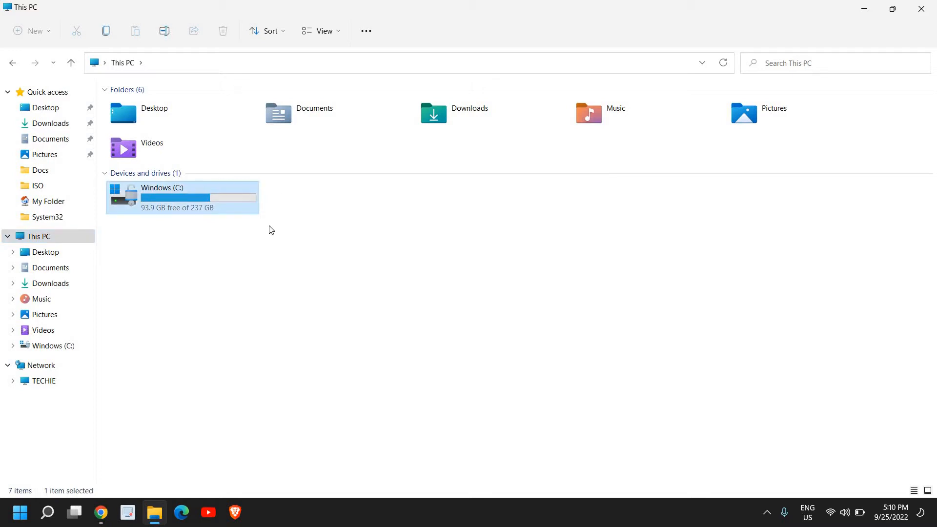
pyautogui.moveTo(281, 192)
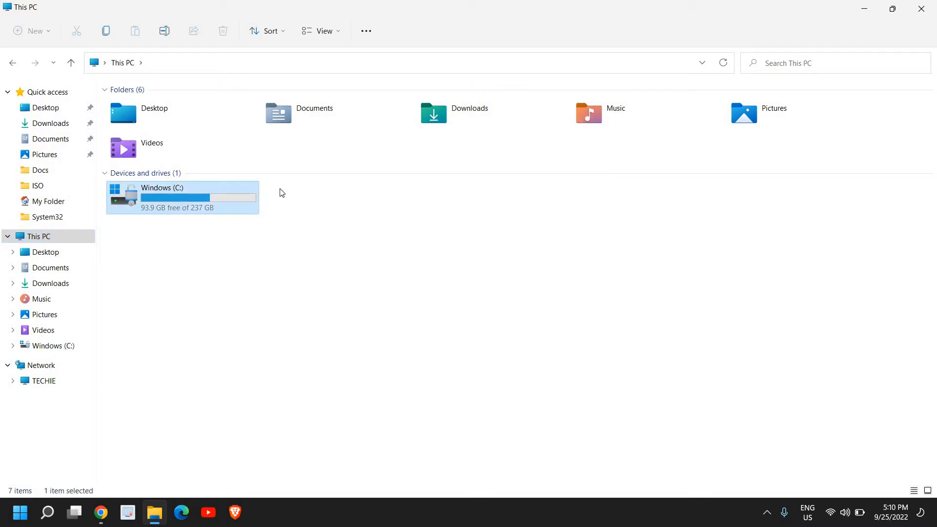
pyautogui.moveTo(540, 213)
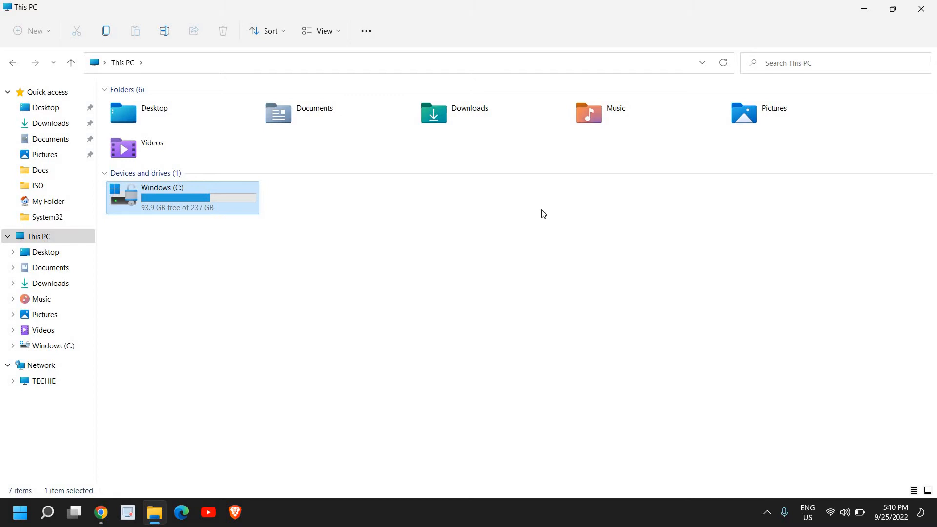
pyautogui.moveTo(154, 206)
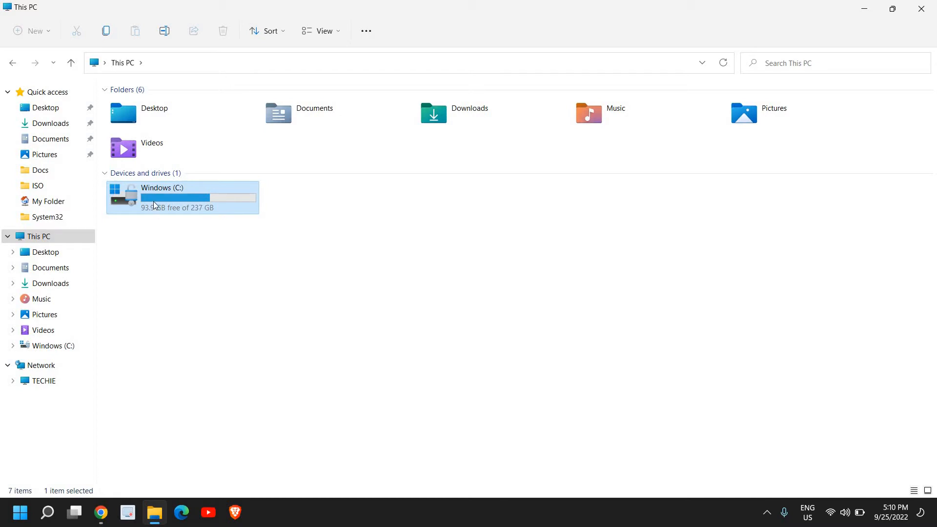
# - Open Properties for Windows (C:) and move the dialog further left
pyautogui.rightClick(154, 205)
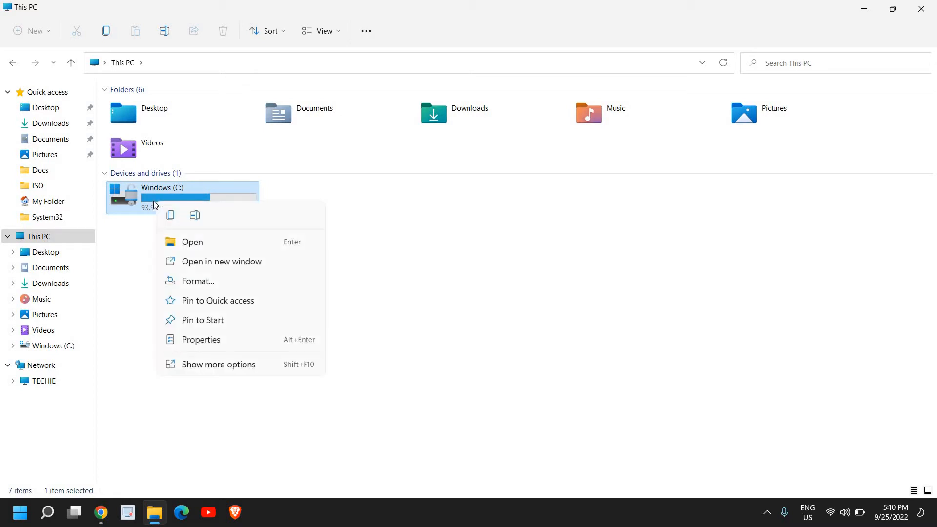
pyautogui.moveTo(200, 340)
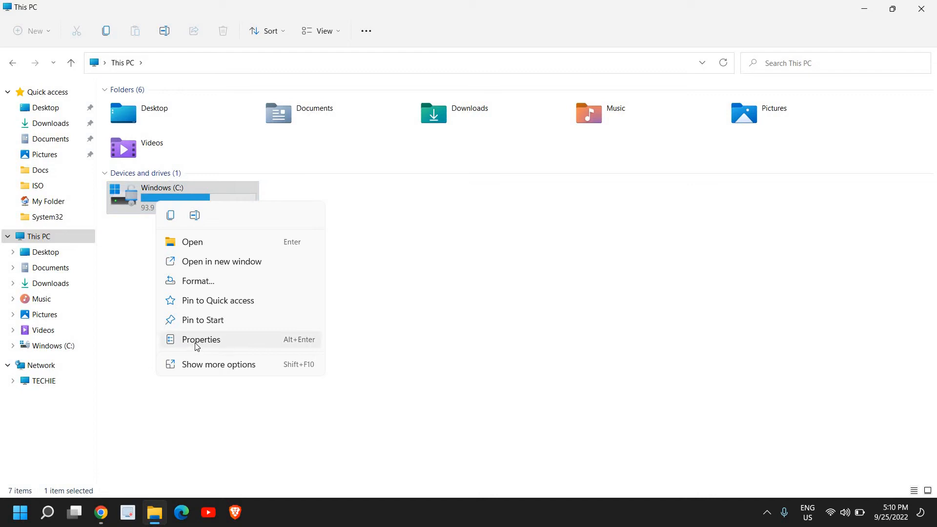
pyautogui.click(200, 340)
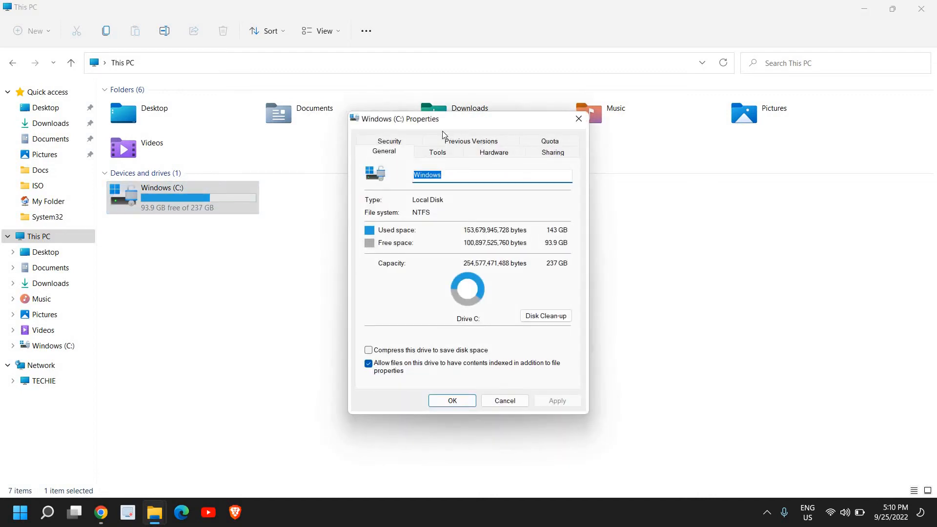
pyautogui.moveTo(418, 118); pyautogui.dragTo(248, 132)
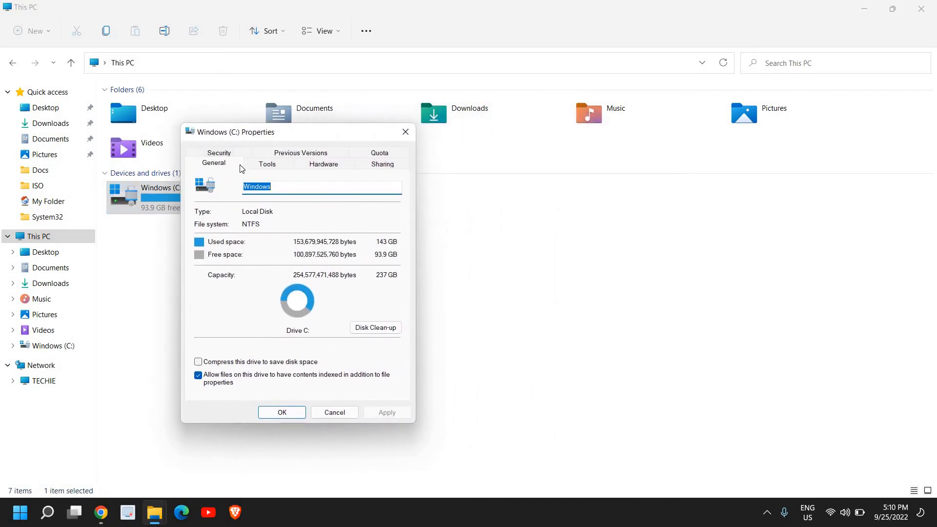
pyautogui.moveTo(267, 168)
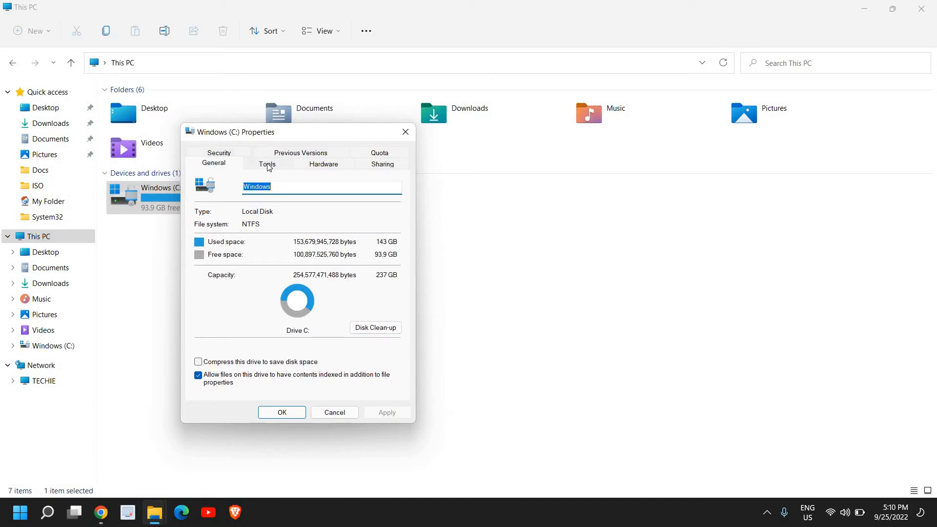
pyautogui.moveTo(360, 157)
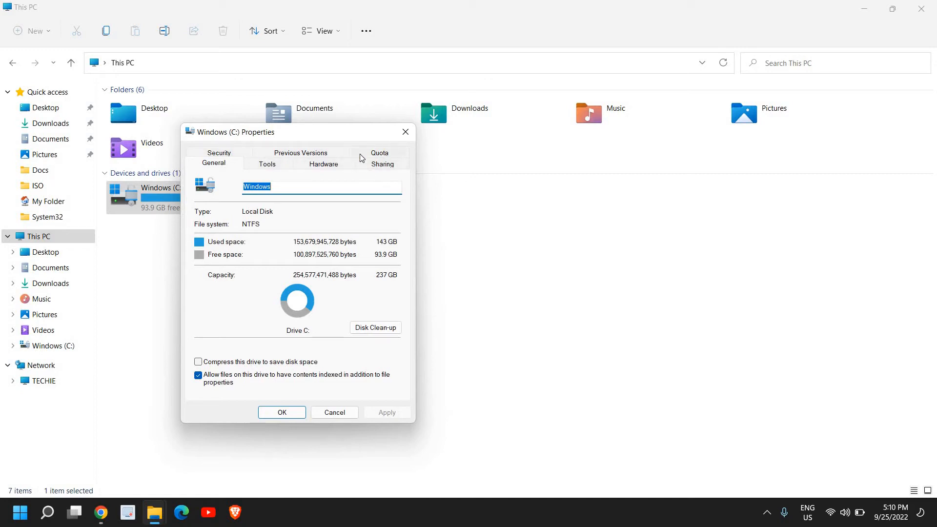
pyautogui.moveTo(287, 270)
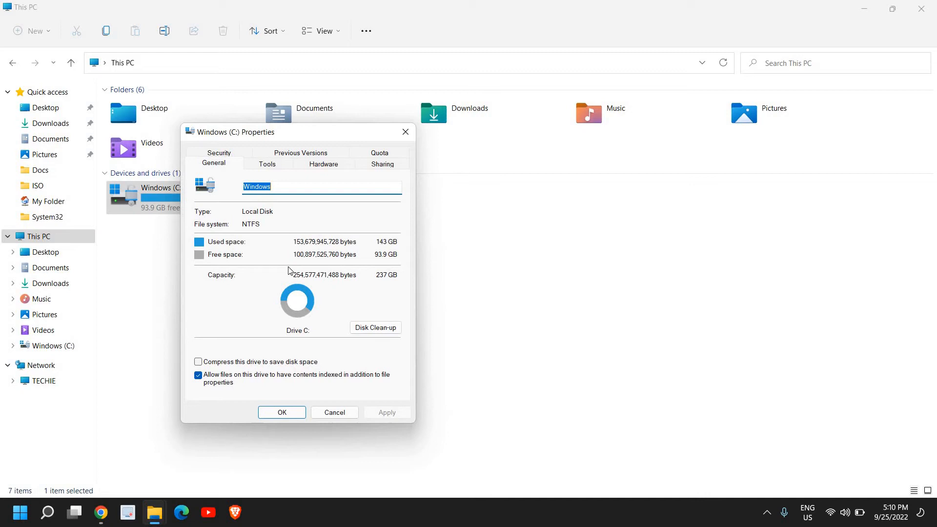
pyautogui.moveTo(368, 346)
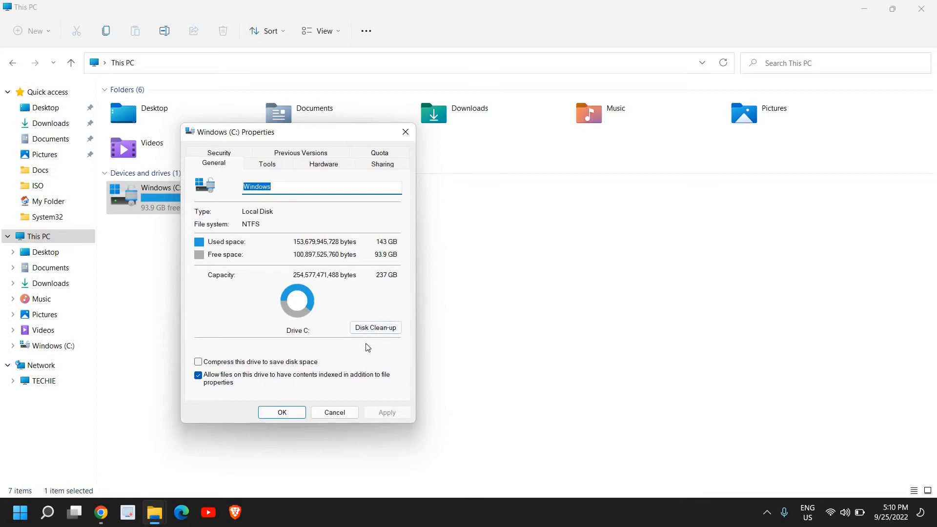
pyautogui.moveTo(381, 340)
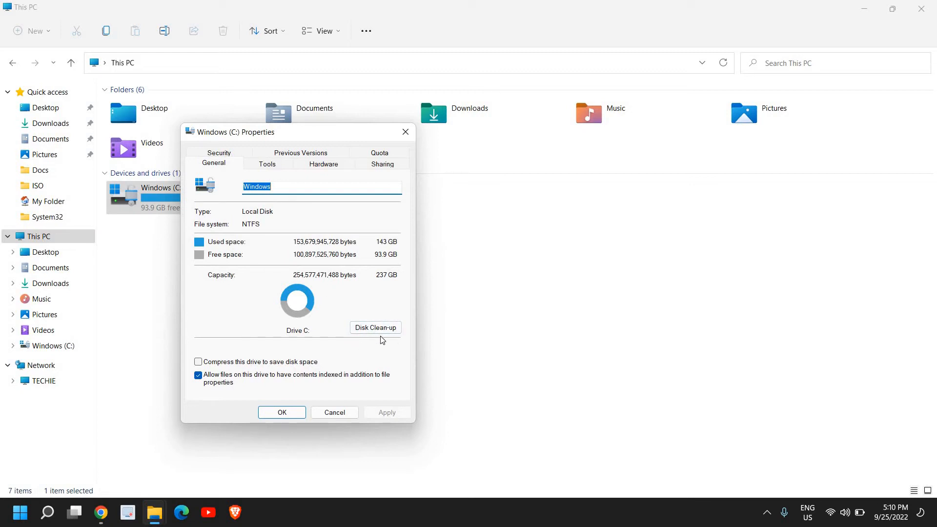
pyautogui.moveTo(374, 327)
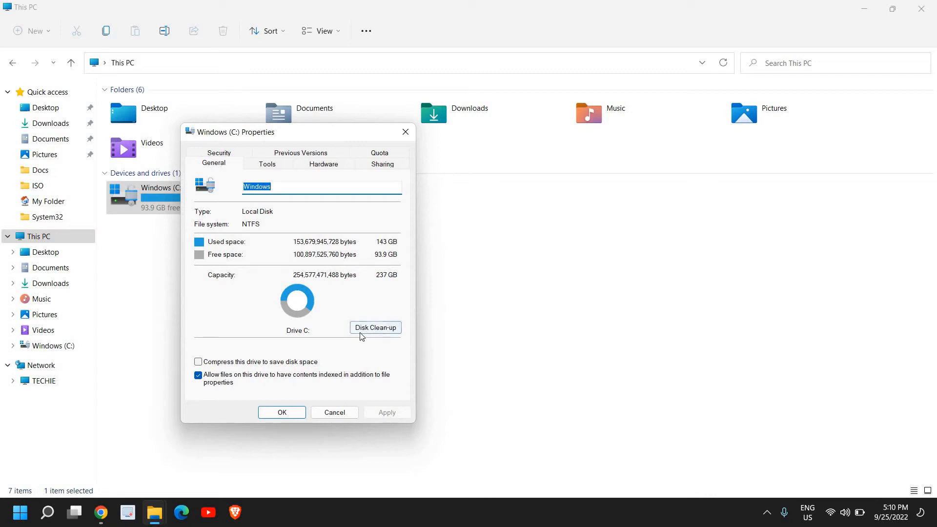
pyautogui.moveTo(269, 171)
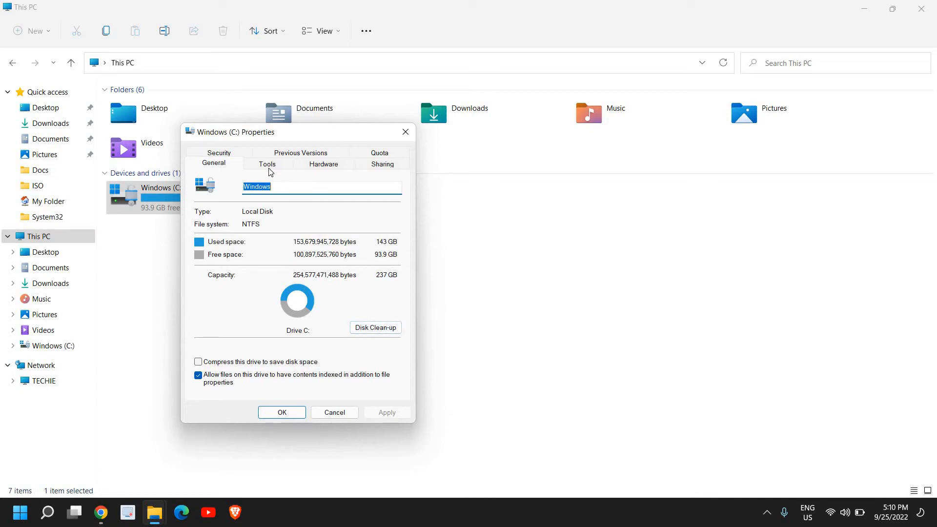
# - Switch the Windows (C:) Properties dialog to its Tools page
pyautogui.click(267, 162)
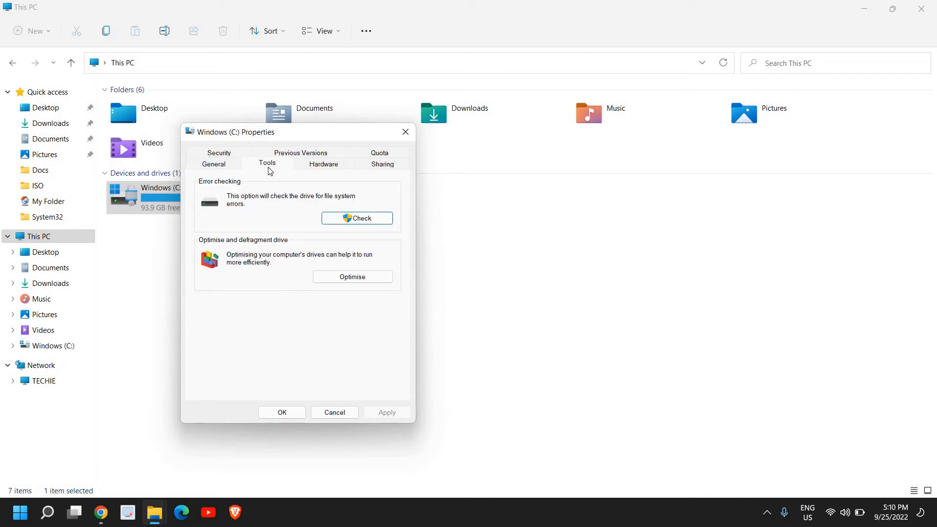
pyautogui.moveTo(216, 189)
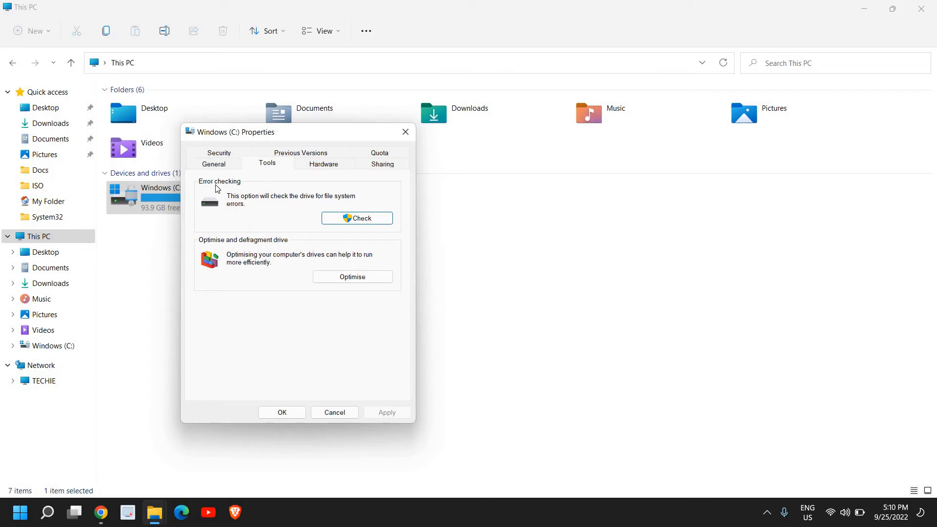
pyautogui.moveTo(234, 208)
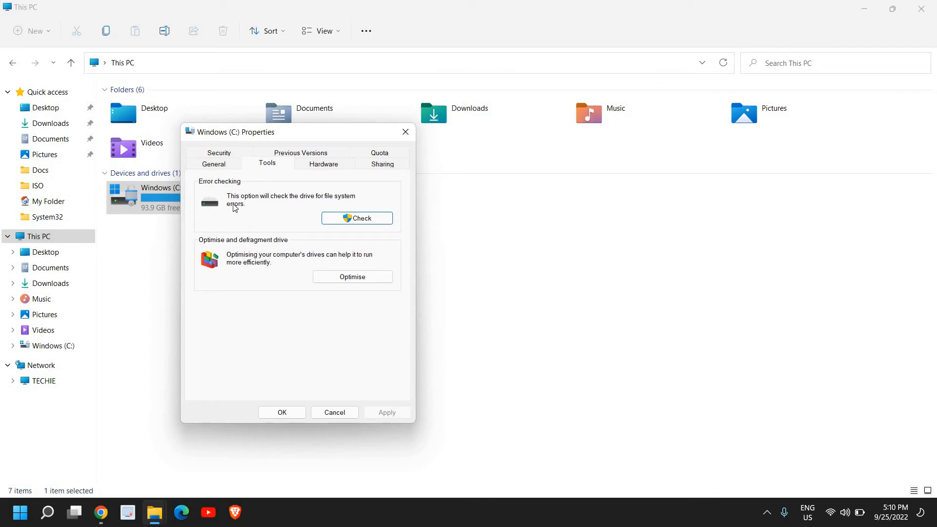
pyautogui.moveTo(299, 206)
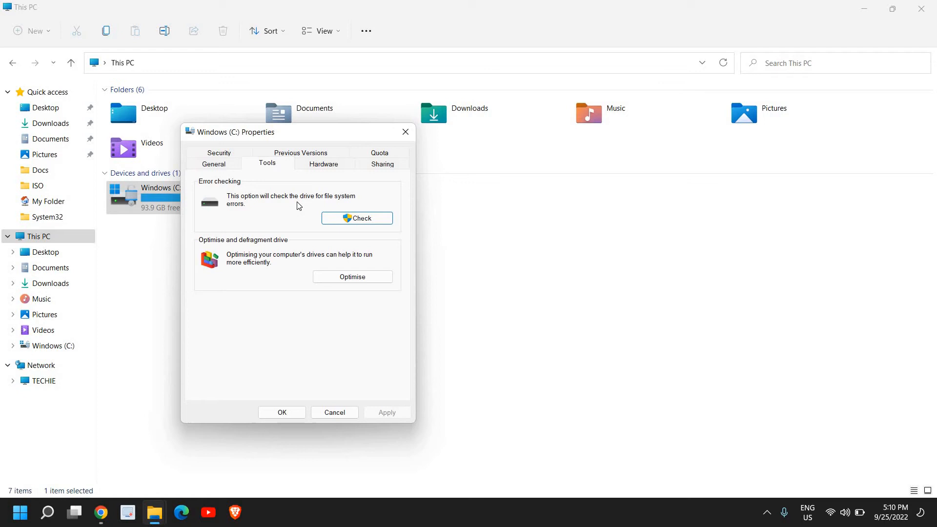
pyautogui.moveTo(343, 207)
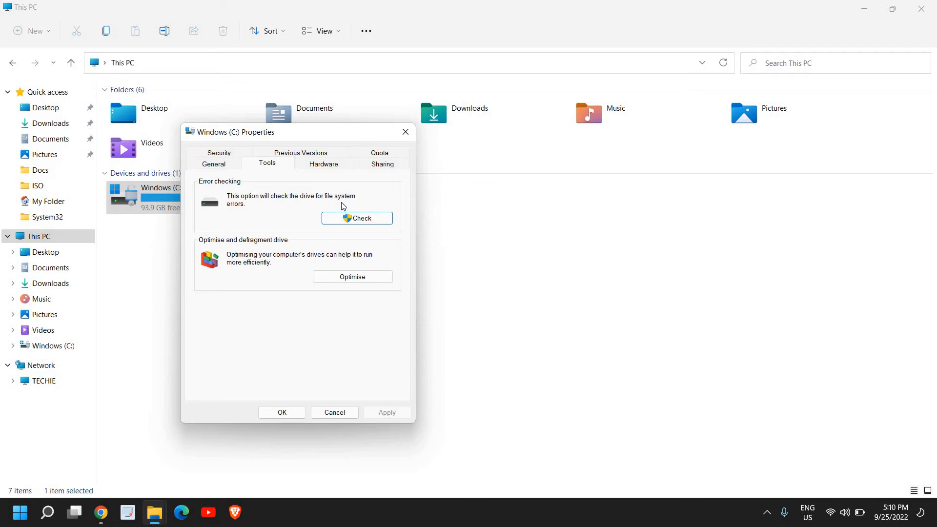
pyautogui.moveTo(356, 218)
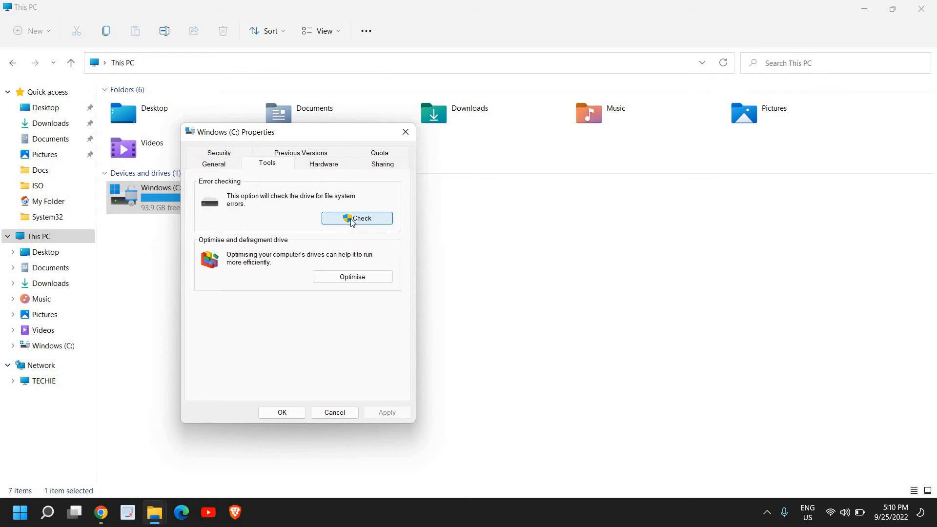
# - Run Check under Error checking for the C: drive
pyautogui.click(356, 217)
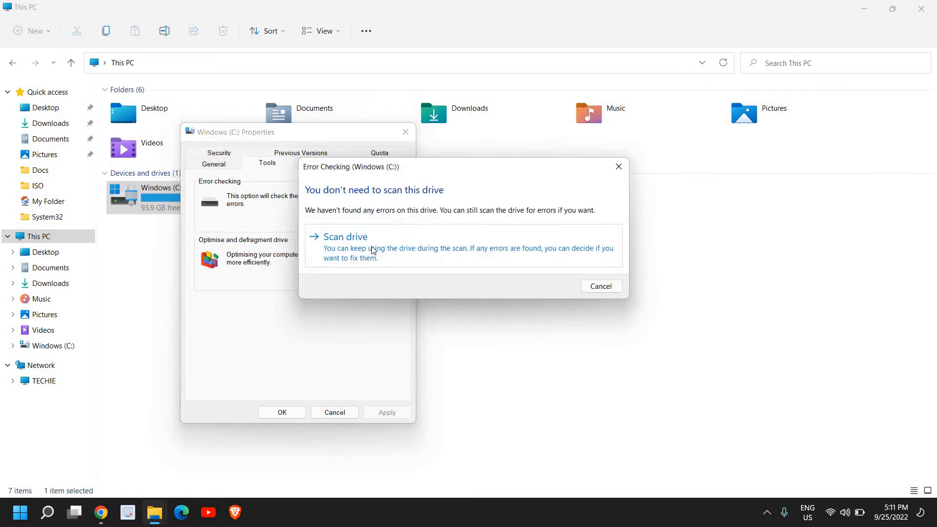
pyautogui.moveTo(412, 245)
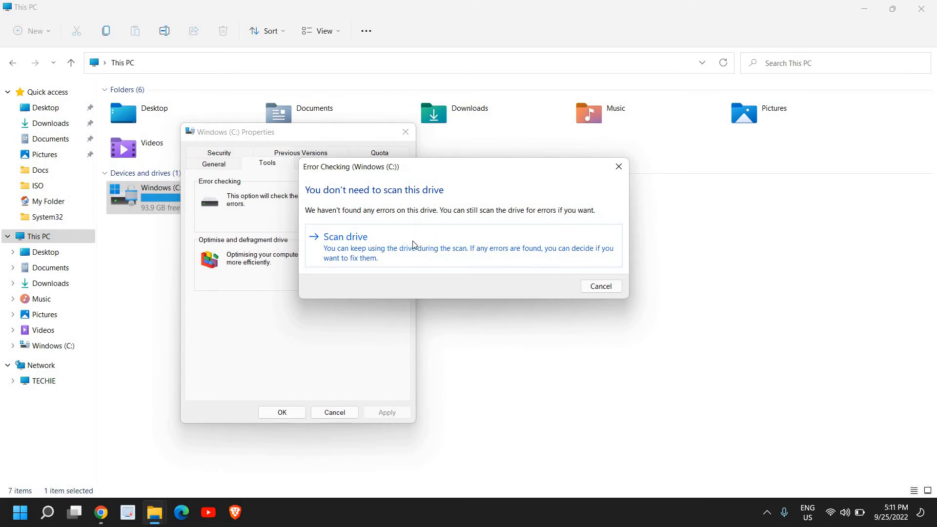
pyautogui.moveTo(369, 216)
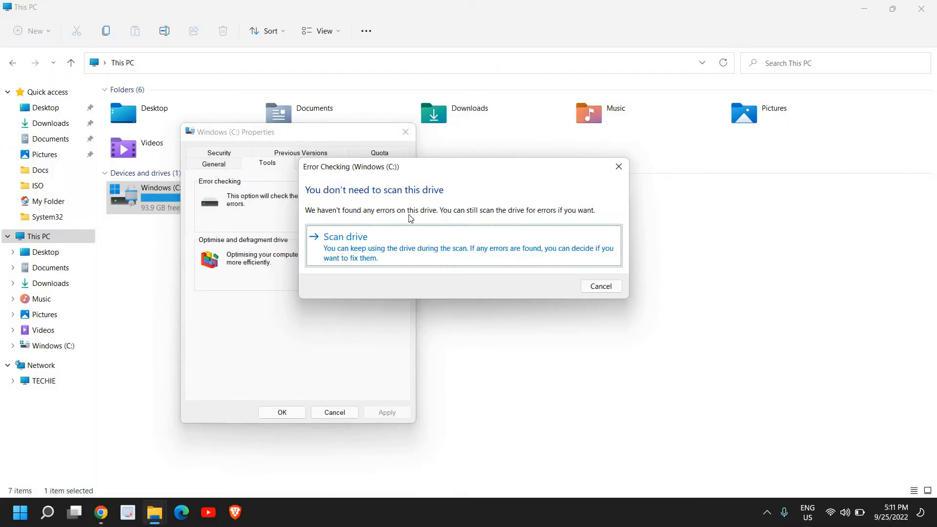
pyautogui.moveTo(487, 224)
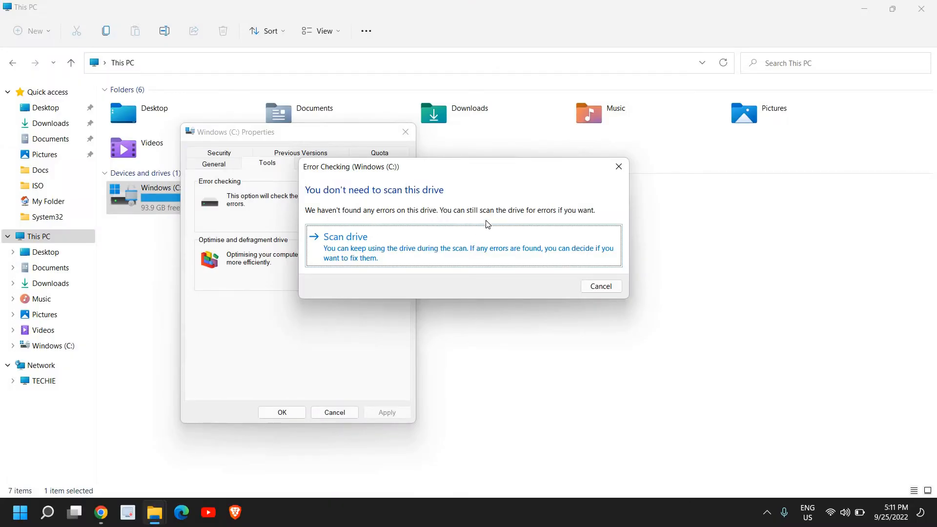
pyautogui.moveTo(584, 221)
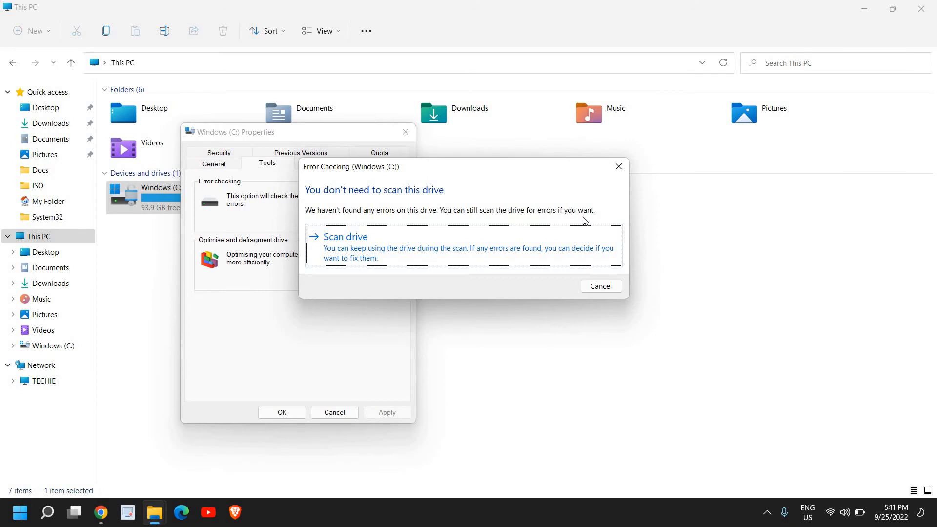
pyautogui.moveTo(426, 216)
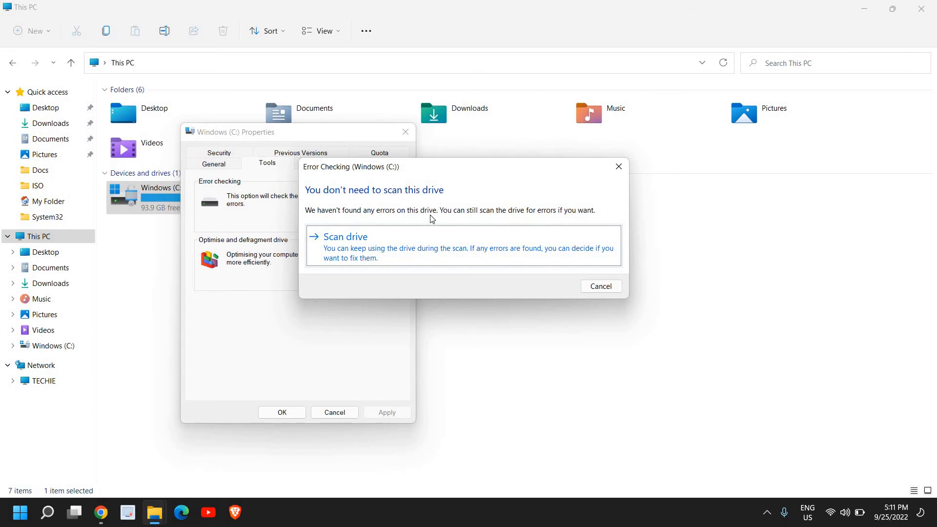
pyautogui.moveTo(530, 269)
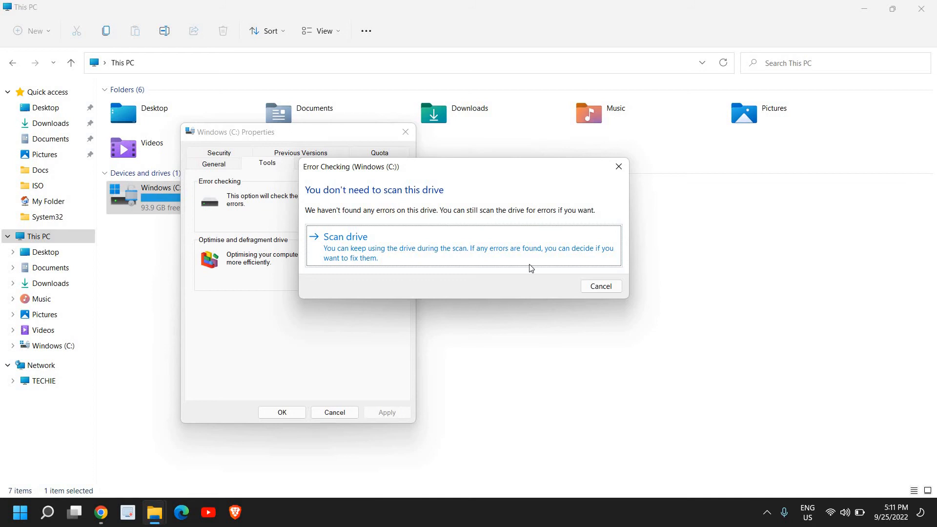
pyautogui.moveTo(418, 277)
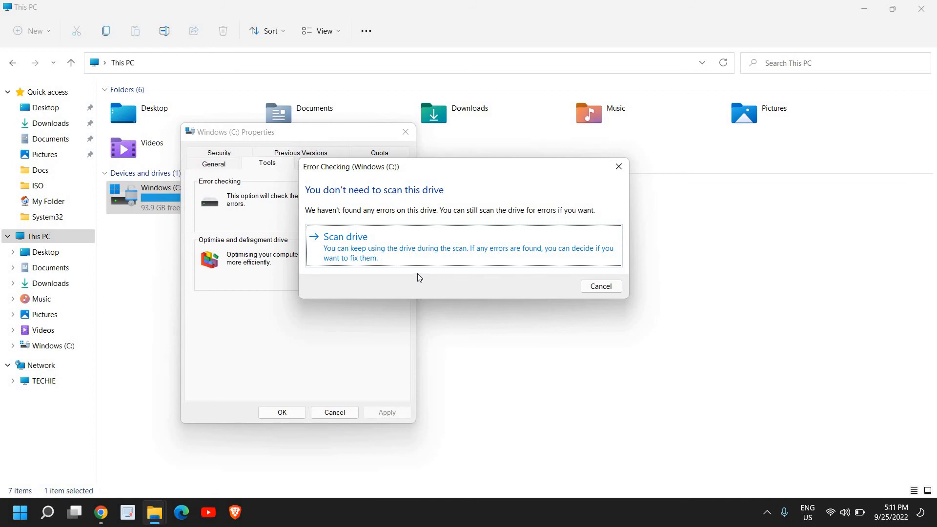
pyautogui.moveTo(359, 250)
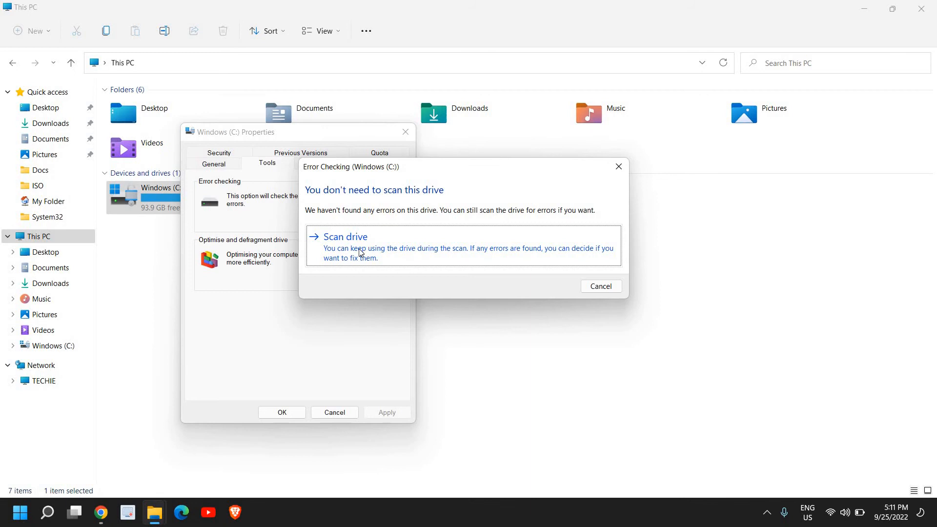
pyautogui.moveTo(426, 257)
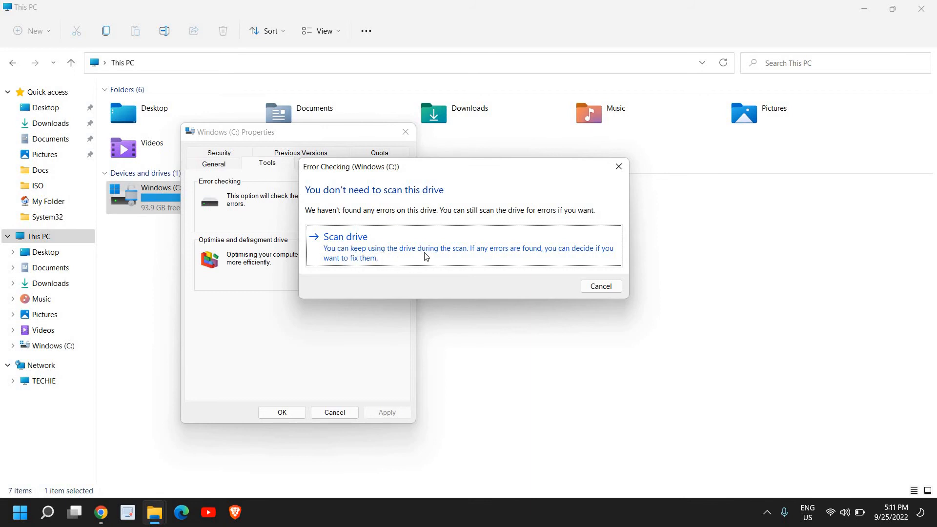
pyautogui.moveTo(500, 256)
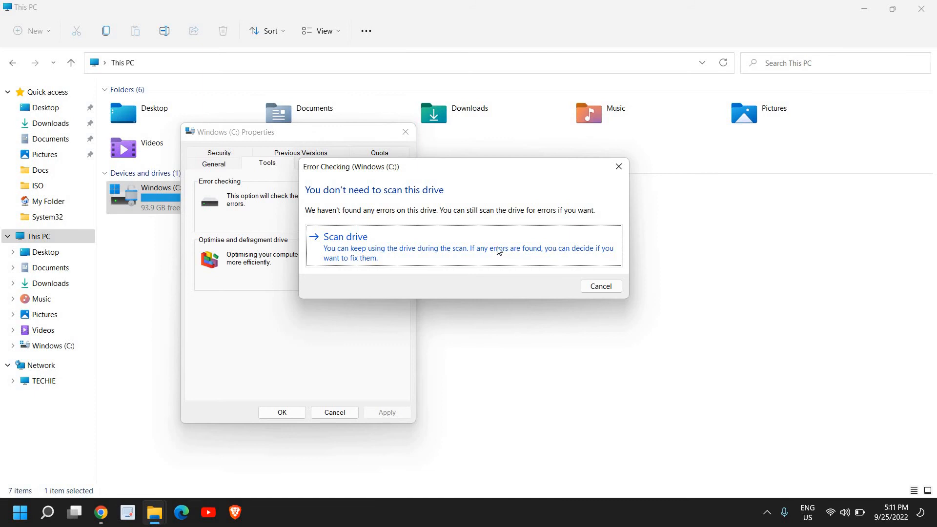
pyautogui.moveTo(394, 256)
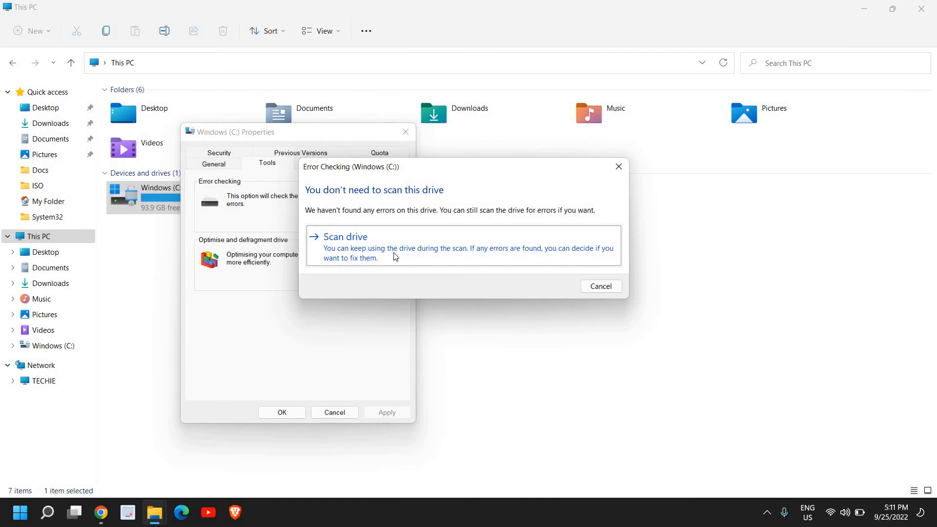
# - Choose Scan drive to scan Windows (C:) despite no errors found
pyautogui.click(345, 237)
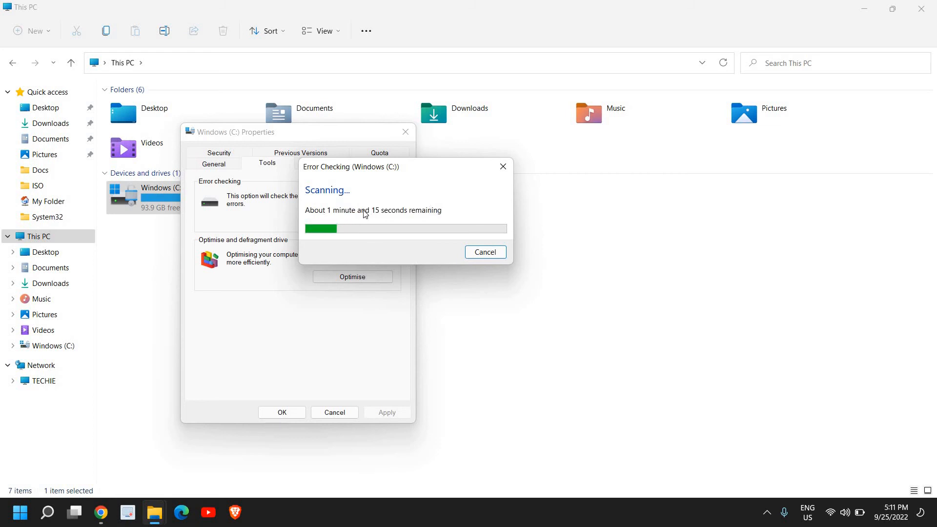
pyautogui.moveTo(398, 245)
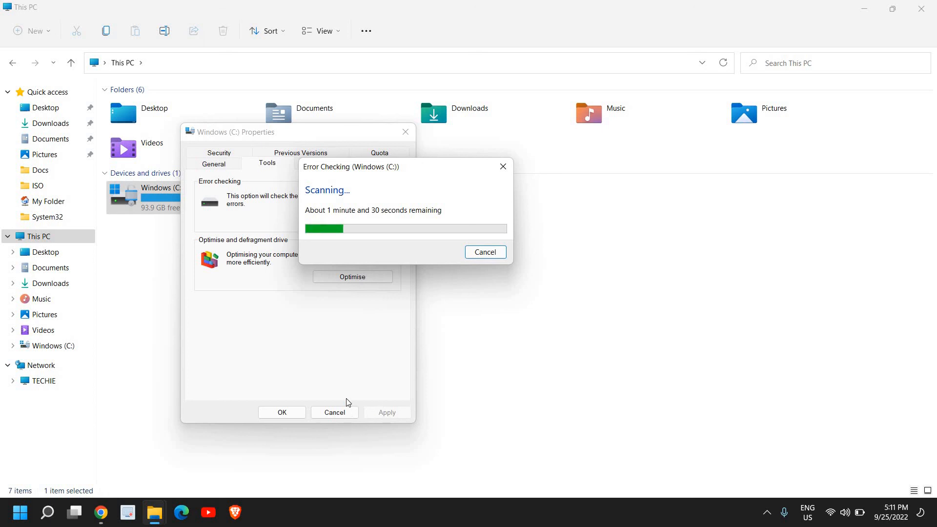
pyautogui.moveTo(338, 378)
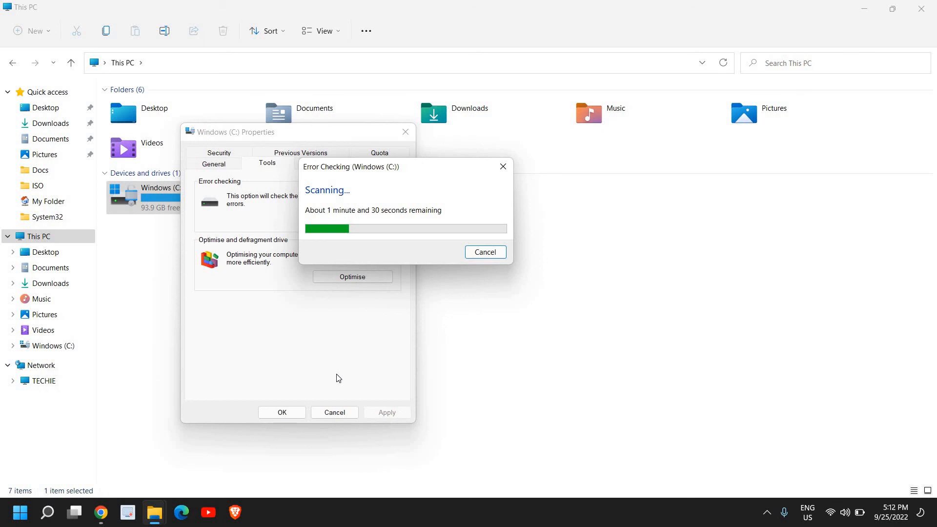
pyautogui.moveTo(327, 374)
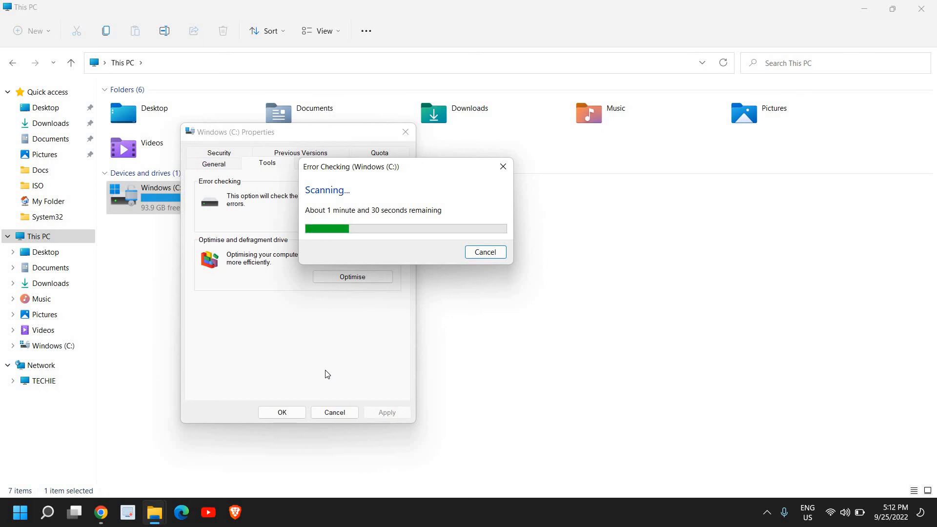